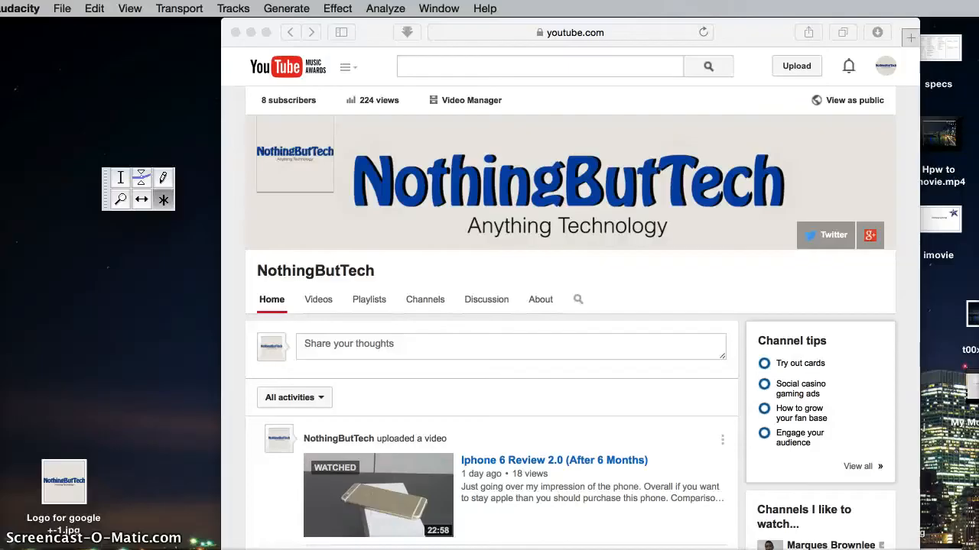
pyautogui.moveTo(300, 331)
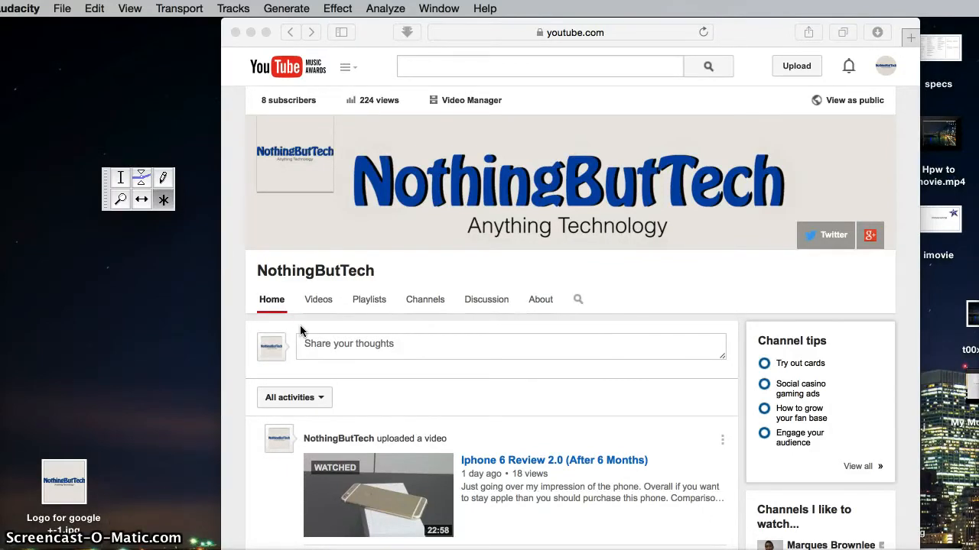
pyautogui.moveTo(467, 277)
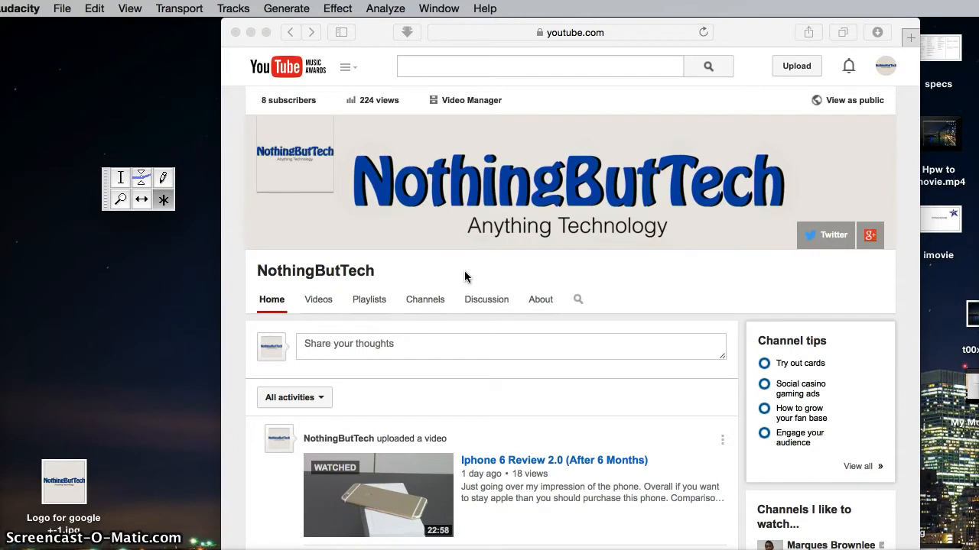
pyautogui.moveTo(449, 344)
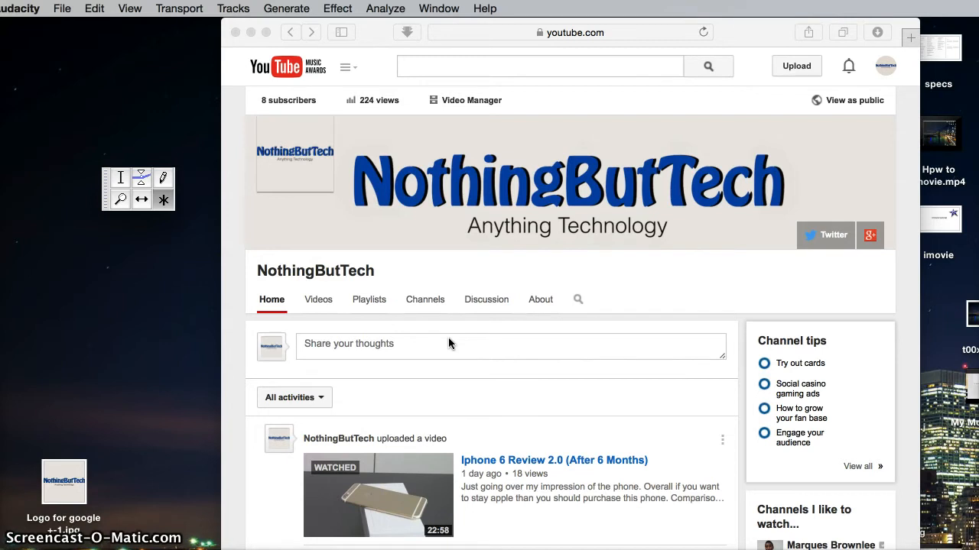
pyautogui.moveTo(419, 285)
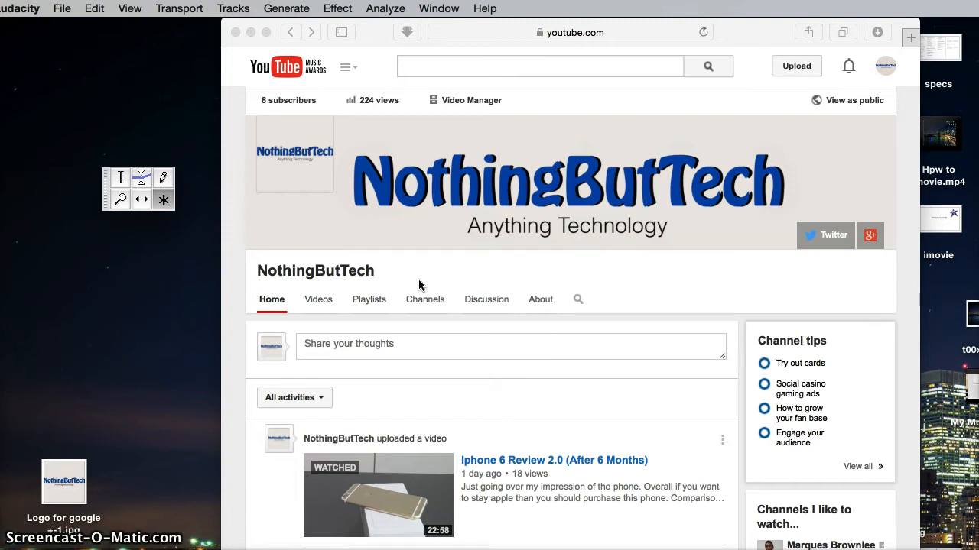
pyautogui.moveTo(724, 459)
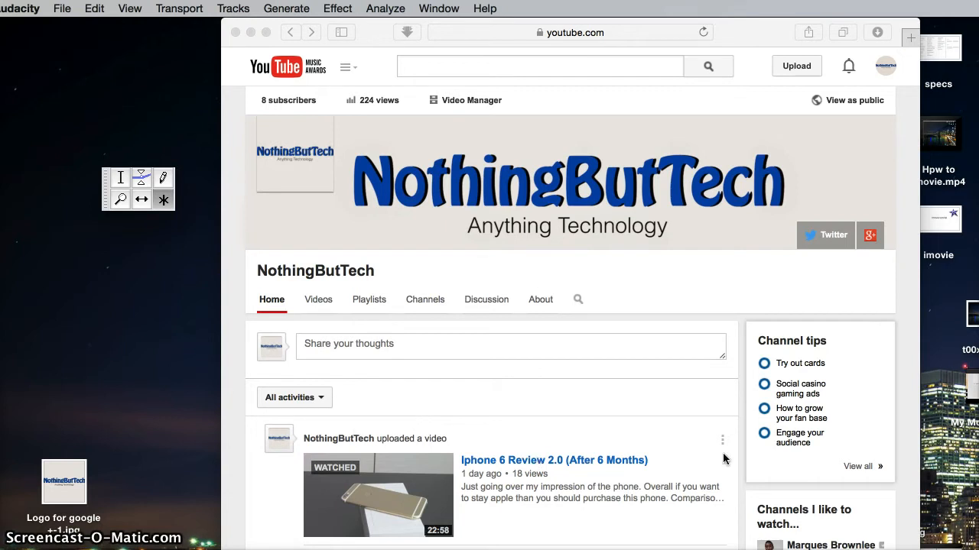
pyautogui.moveTo(442, 367)
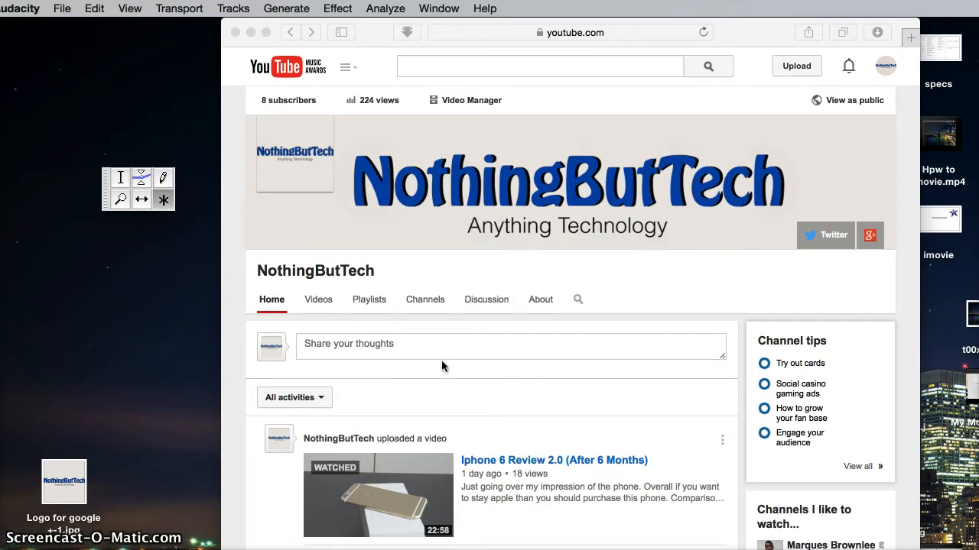
pyautogui.moveTo(278, 321)
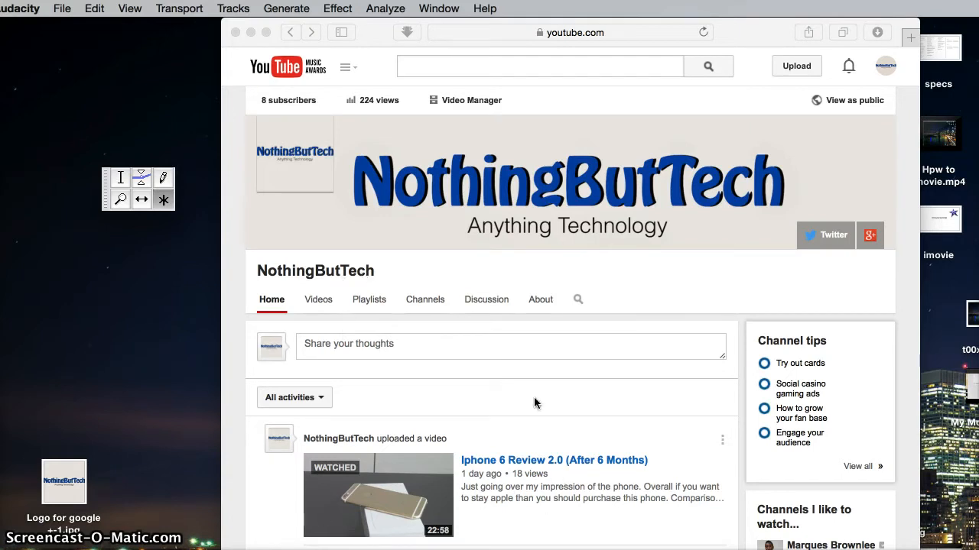
pyautogui.moveTo(562, 243)
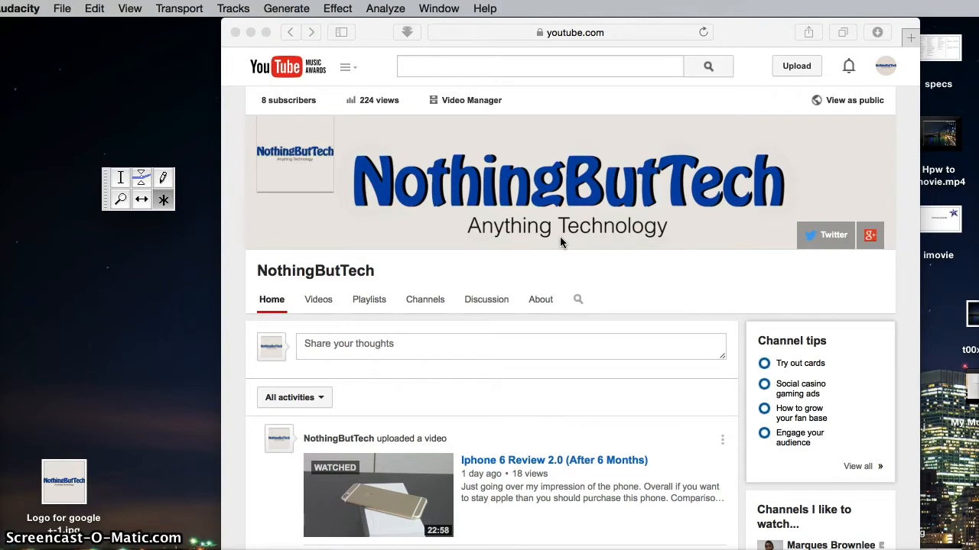
# Open the NothingButTech logo JPG from the desktop in Preview and reach for the Tools menu.
pyautogui.scroll(-3)
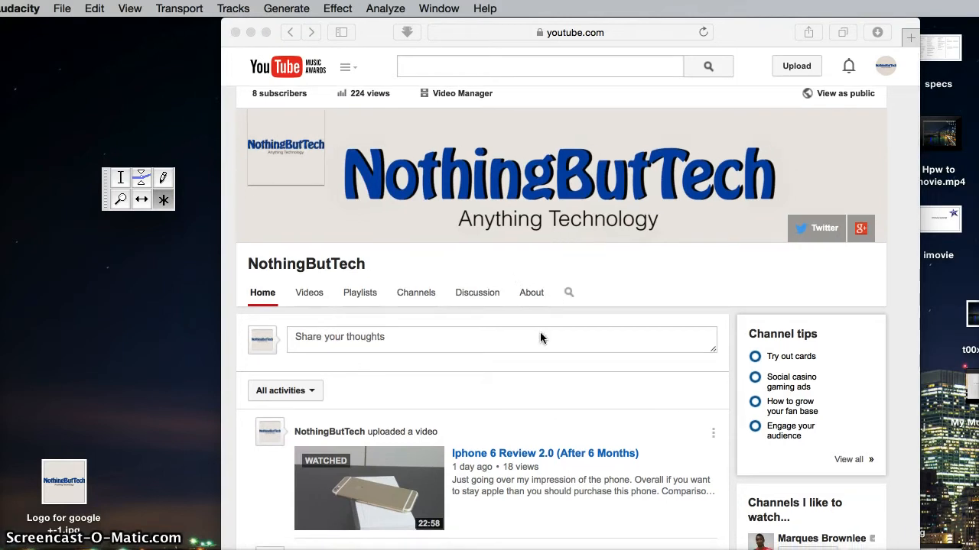
pyautogui.moveTo(510, 328)
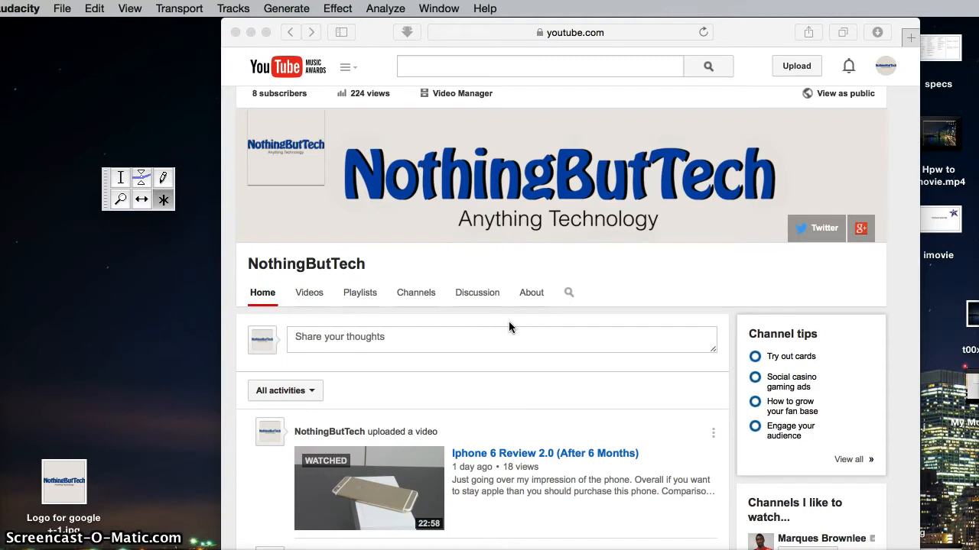
pyautogui.scroll(3)
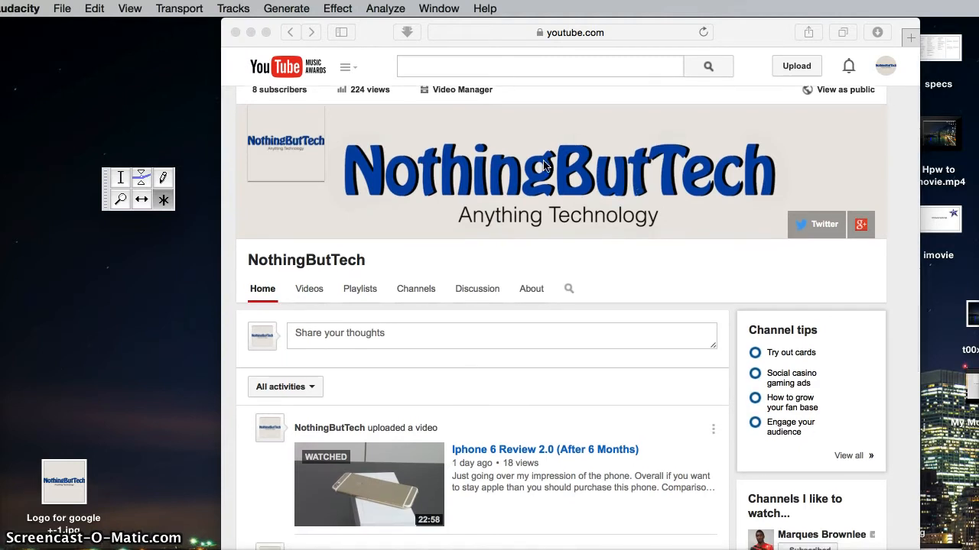
pyautogui.moveTo(653, 196)
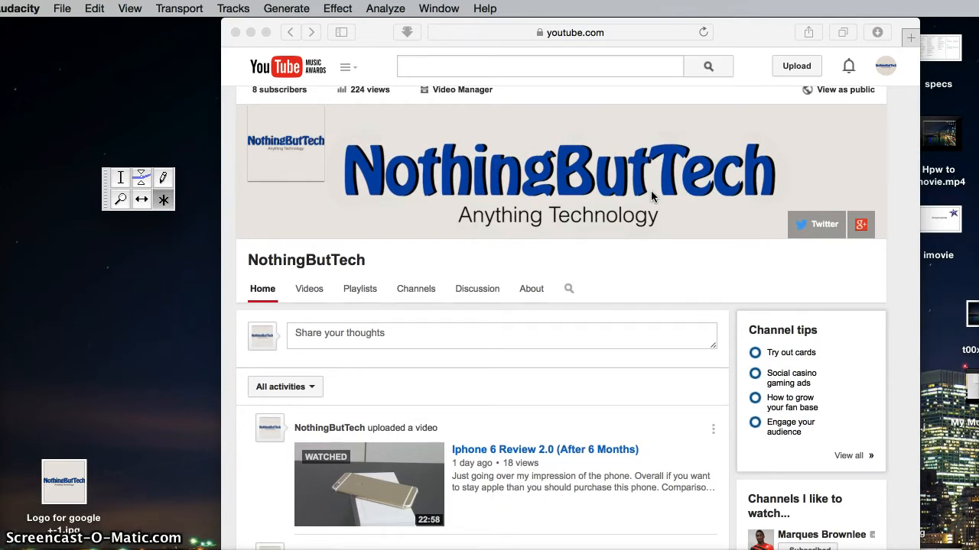
pyautogui.moveTo(646, 198)
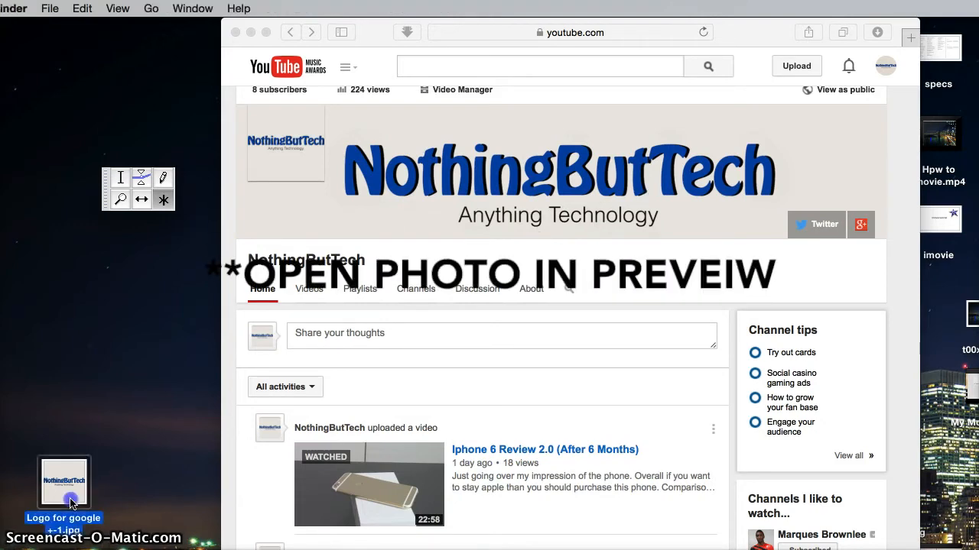
pyautogui.doubleClick(63, 483)
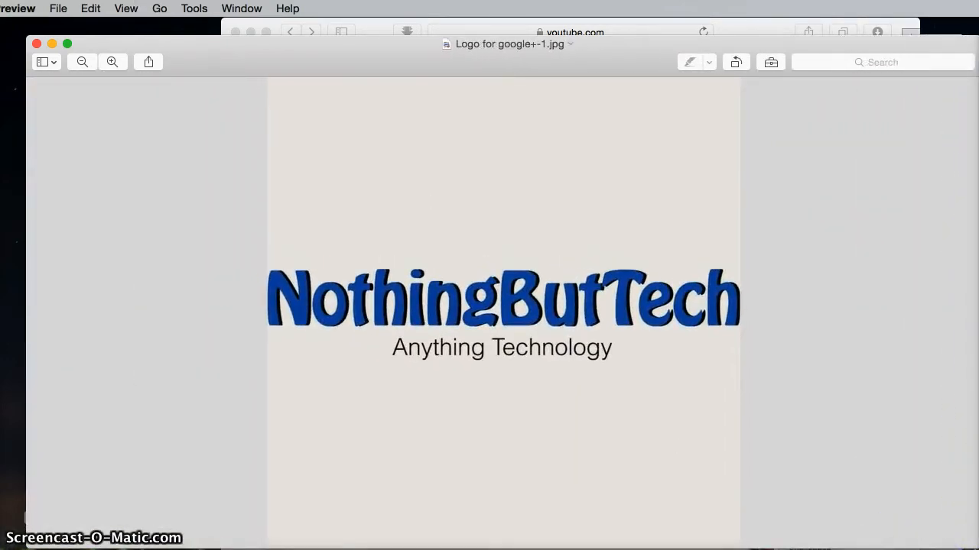
pyautogui.click(194, 8)
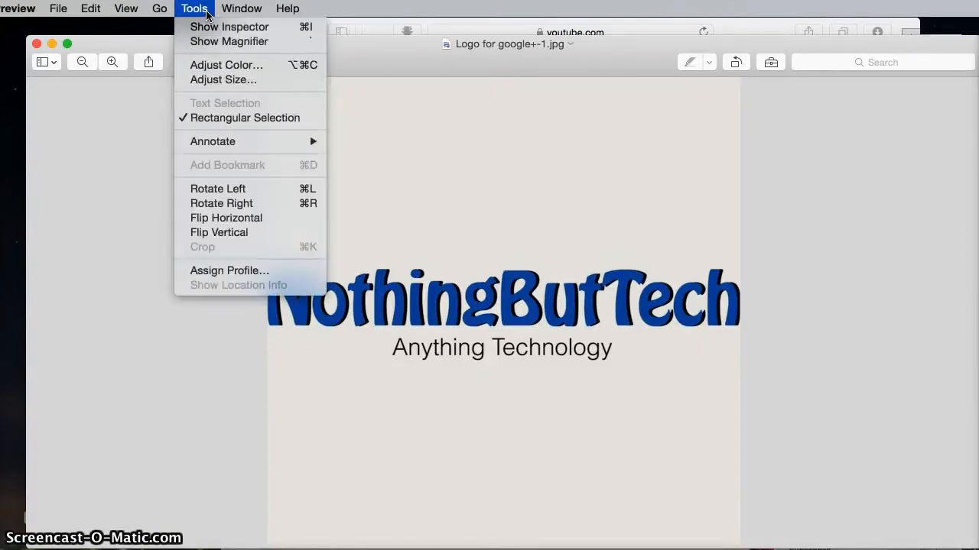
pyautogui.moveTo(223, 68)
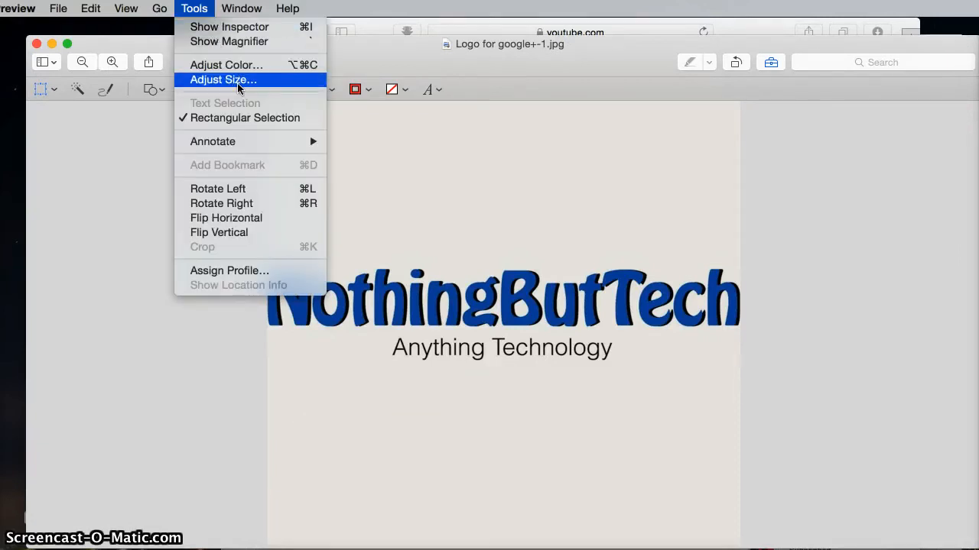
# Bring up Adjust Size showing 1068 by 1066 pixels and check the proportional lock.
pyautogui.click(223, 79)
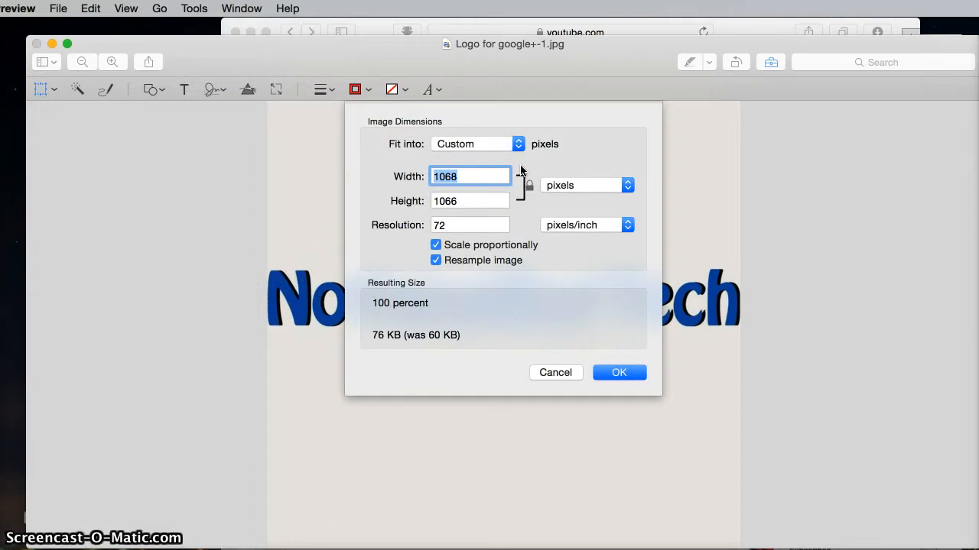
pyautogui.moveTo(528, 184)
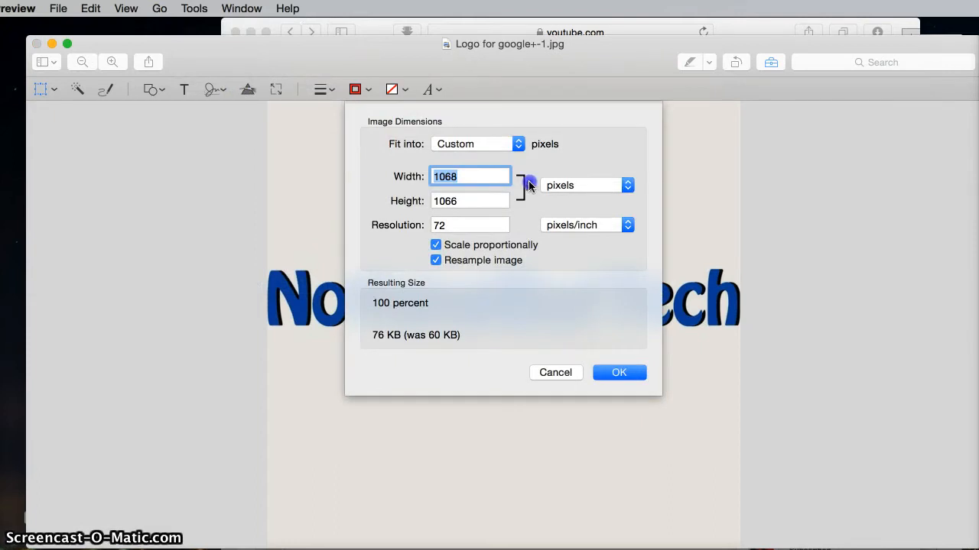
pyautogui.click(436, 245)
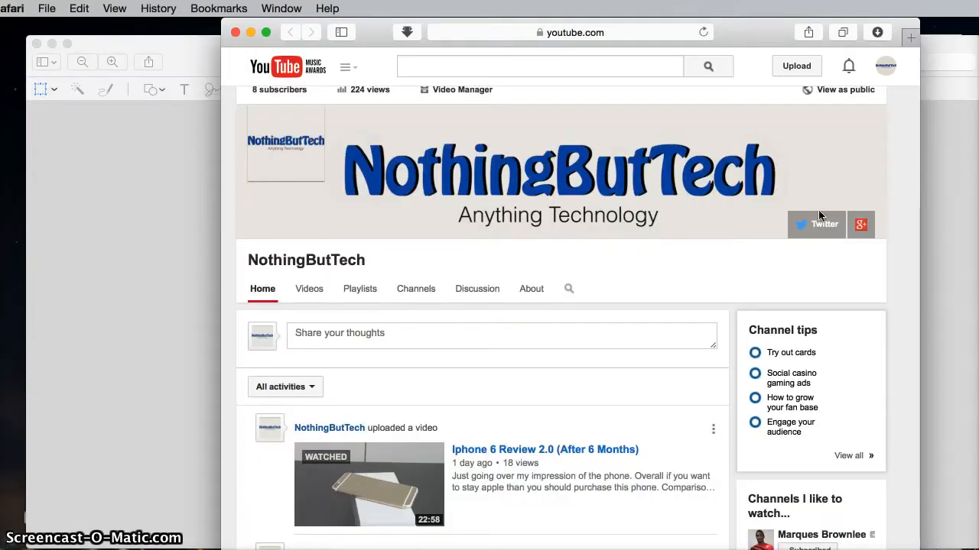
# Choose Edit channel art from the banner's pencil menu to bring up the upload window.
pyautogui.click(869, 120)
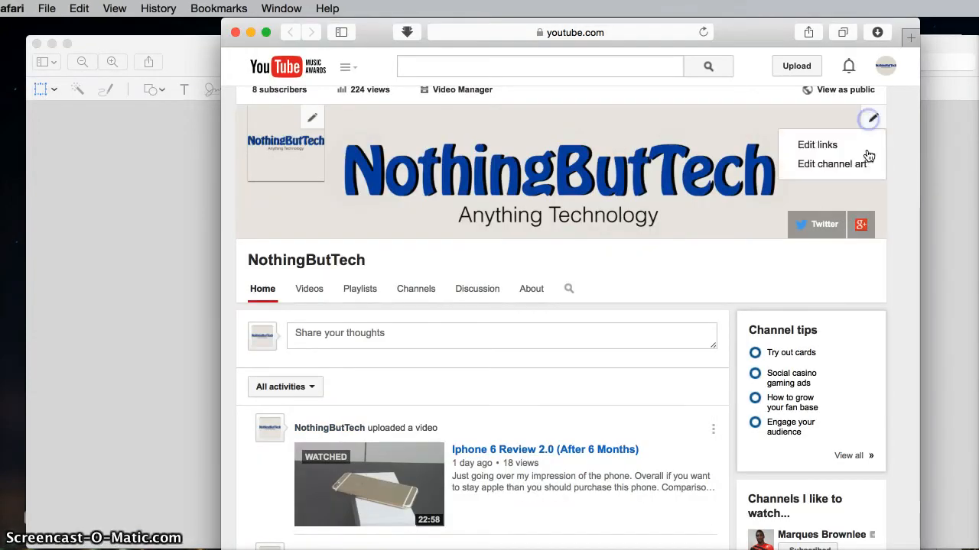
pyautogui.click(832, 163)
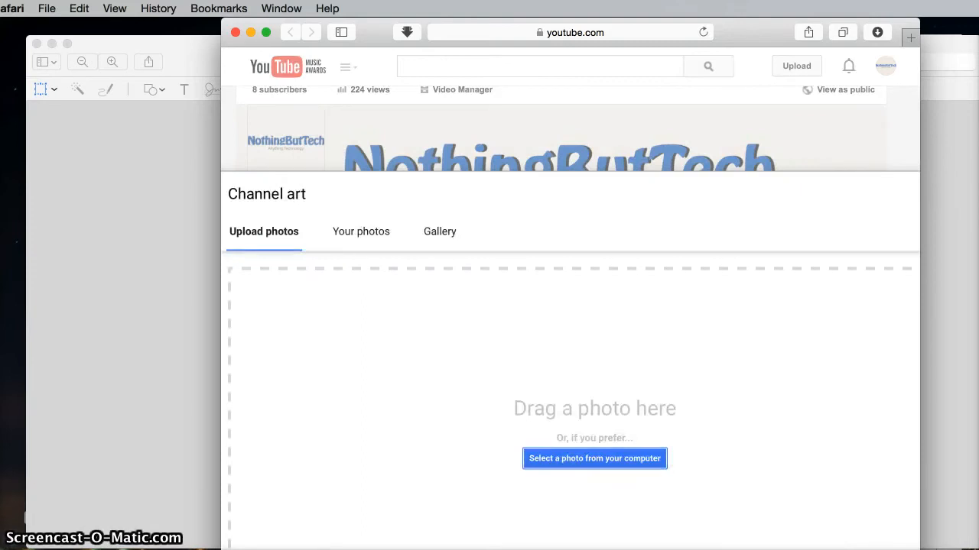
pyautogui.moveTo(370, 197)
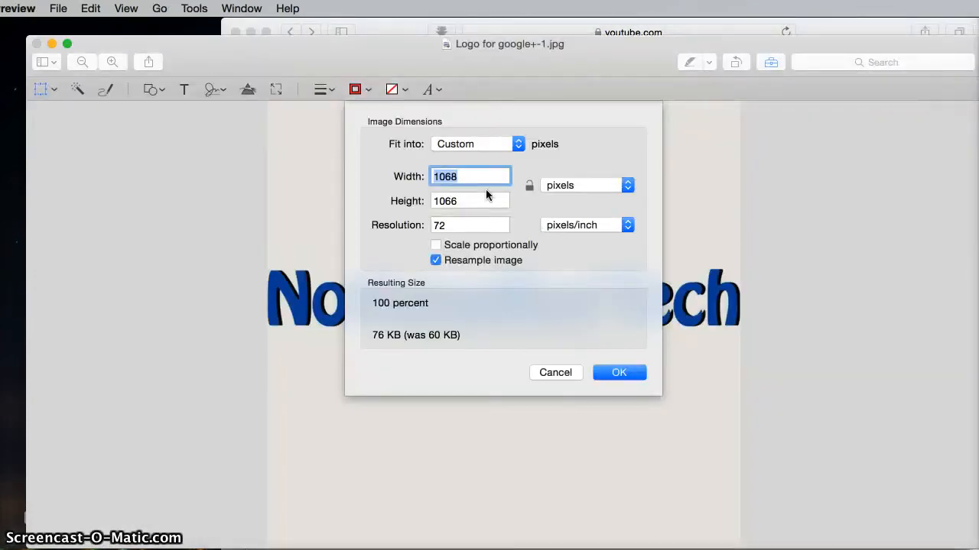
# Try width 2560 and height 1440 while proportional scaling keeps pulling back to 1068 by 1066.
pyautogui.write('2560')
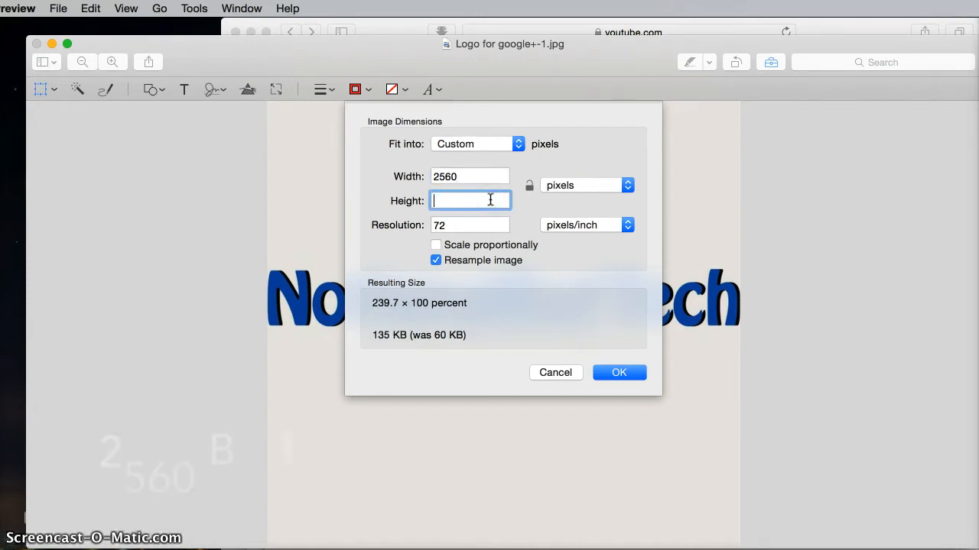
pyautogui.write('1440')
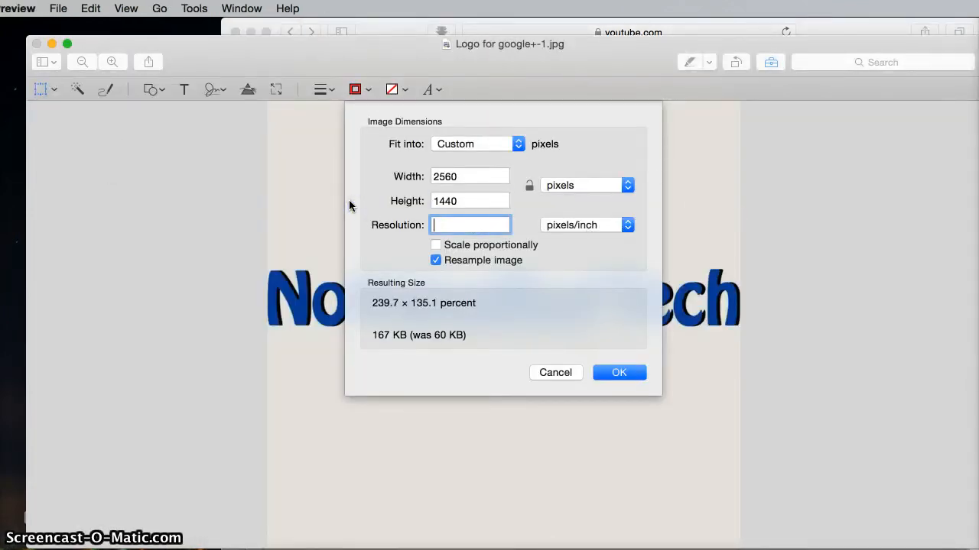
pyautogui.write('5')
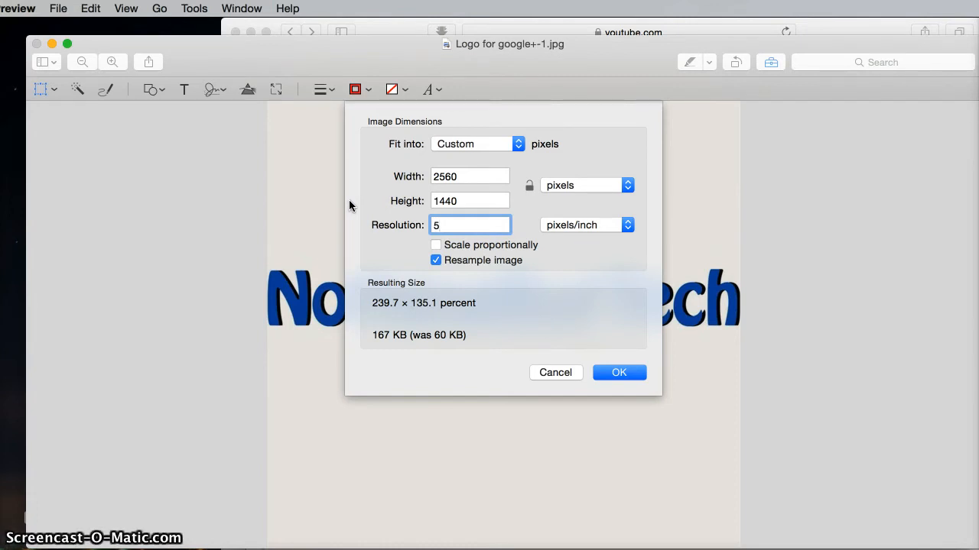
pyautogui.write('20')
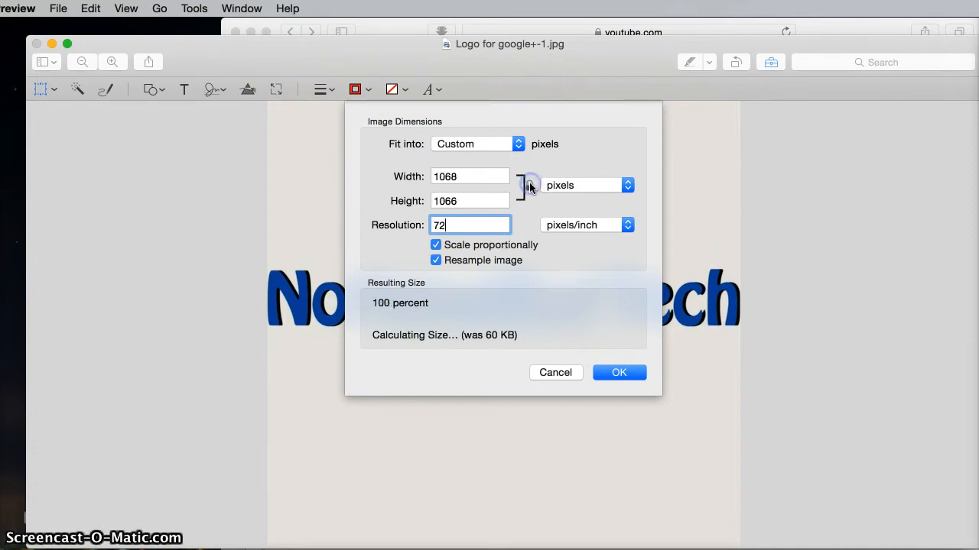
# Unlock proportions and enter width 2560, height 1440 and resolution 70.
pyautogui.click(436, 244)
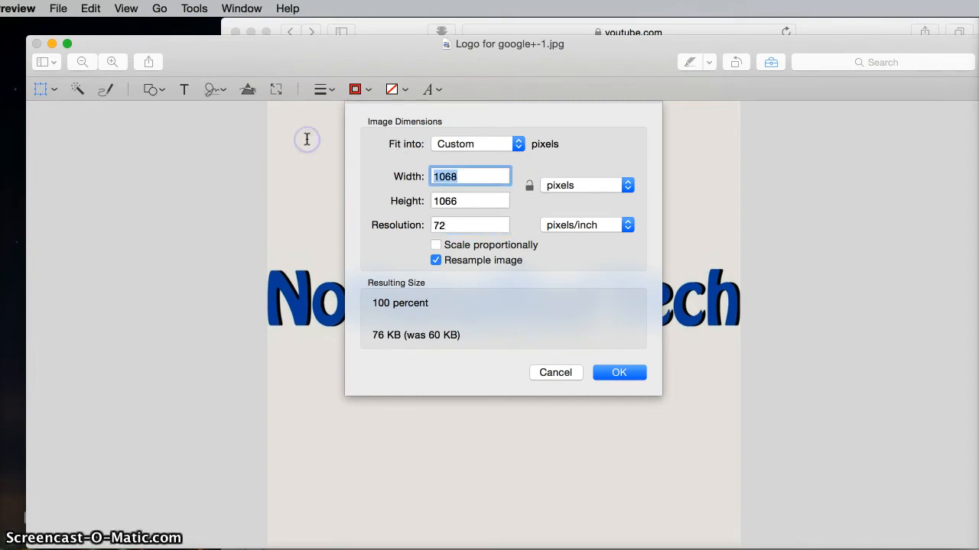
pyautogui.write('2')
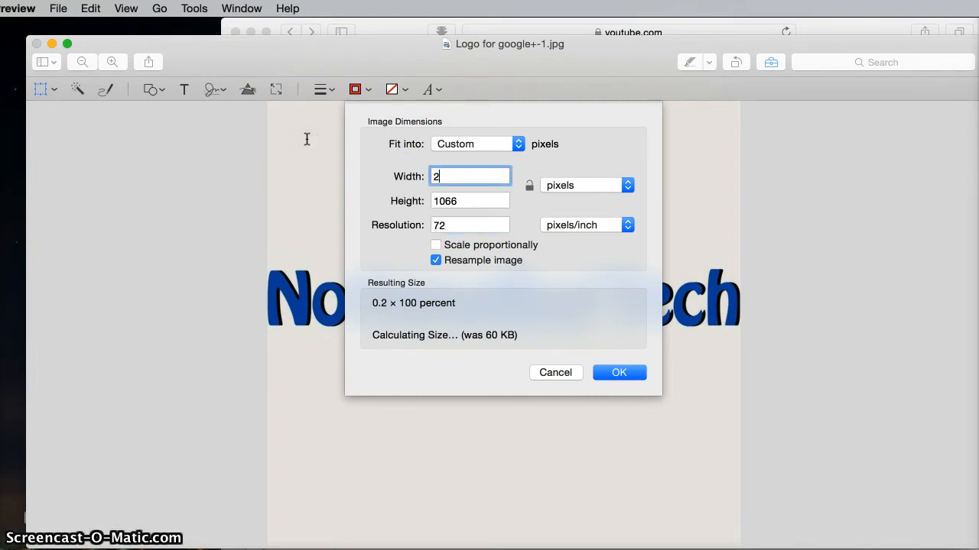
pyautogui.write('560')
pyautogui.click(469, 200)
pyautogui.write('1')
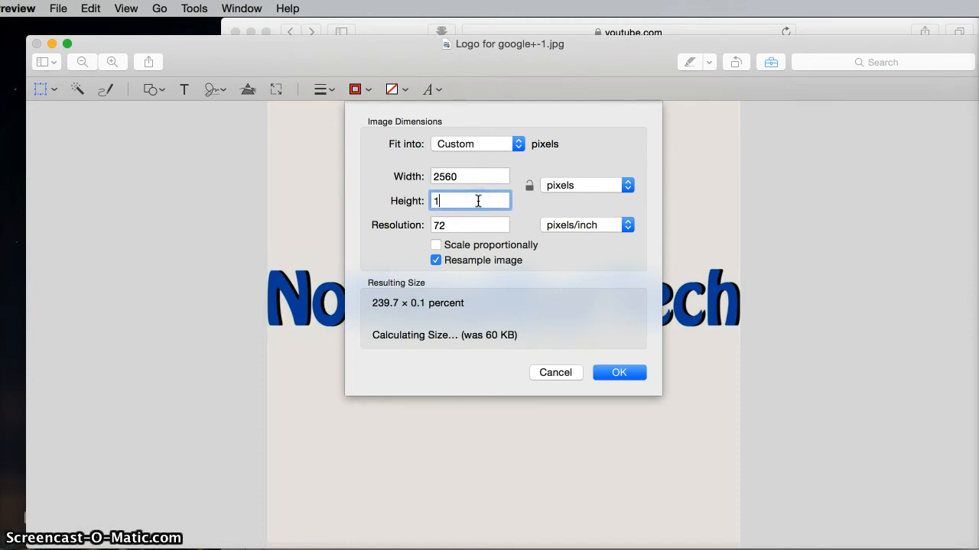
pyautogui.write('440')
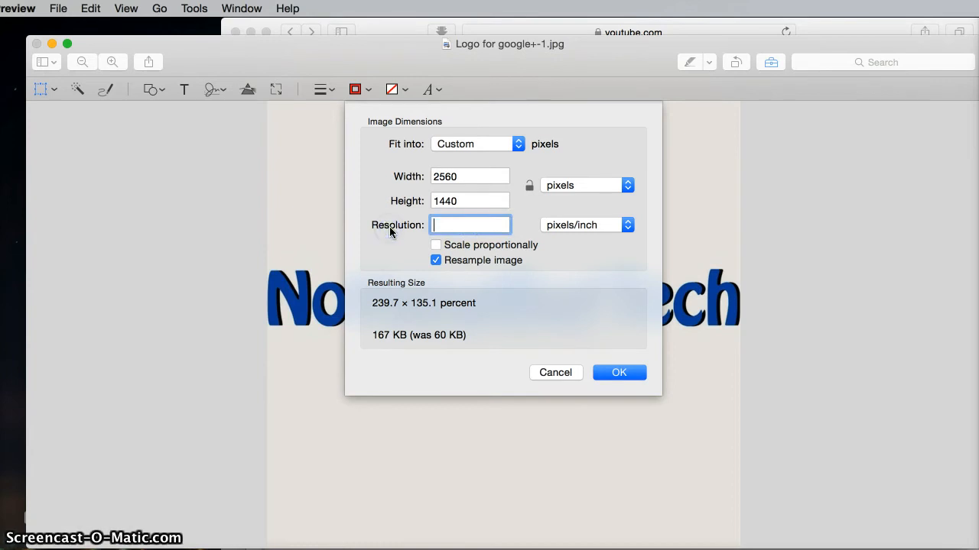
pyautogui.write('1')
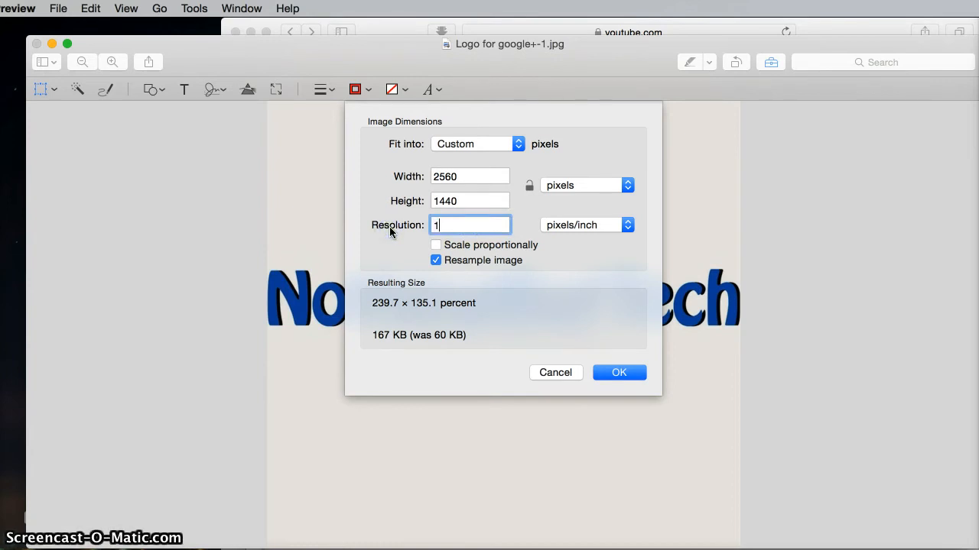
pyautogui.write('70')
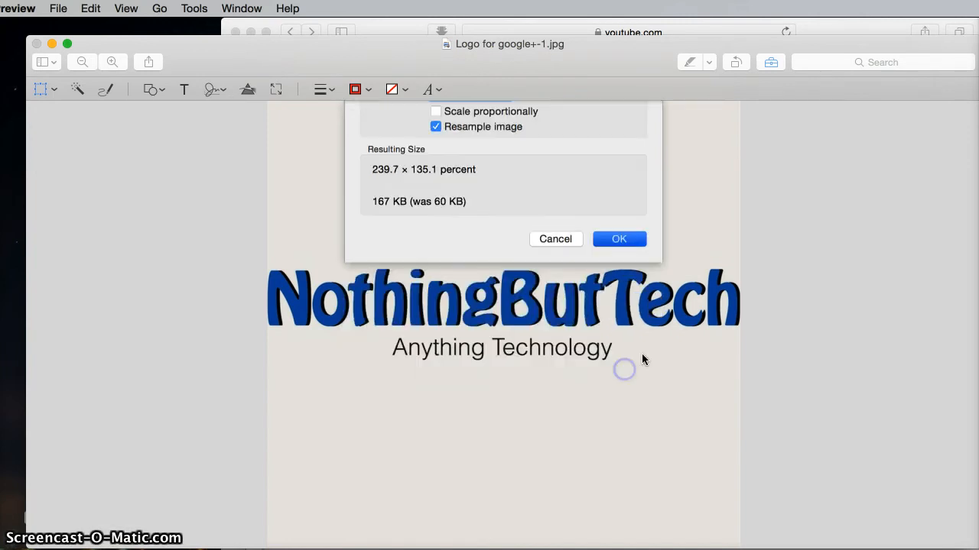
# Confirm the 2560 by 1440 resize with OK and close the logo image.
pyautogui.click(619, 239)
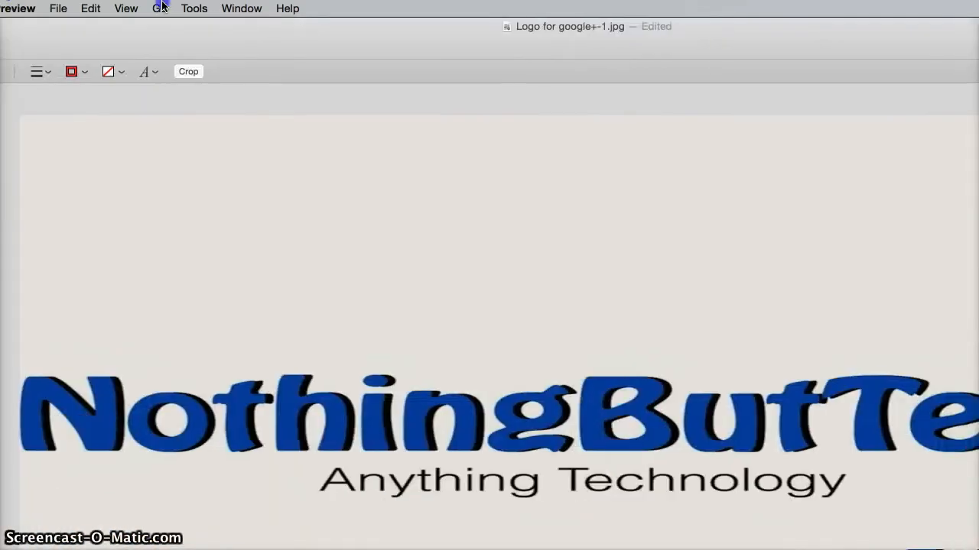
pyautogui.click(90, 9)
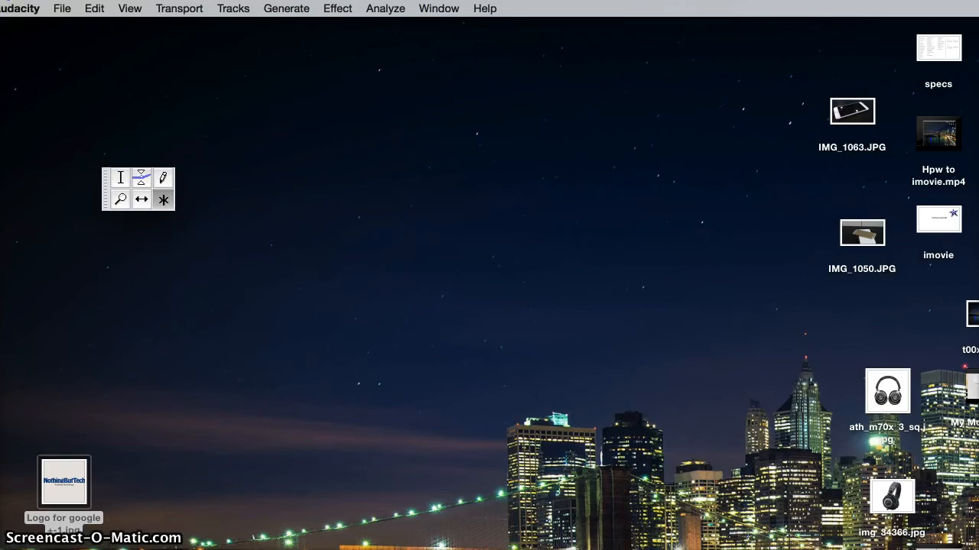
# Reopen the resized logo file from the desktop to view its wider canvas.
pyautogui.doubleClick(64, 482)
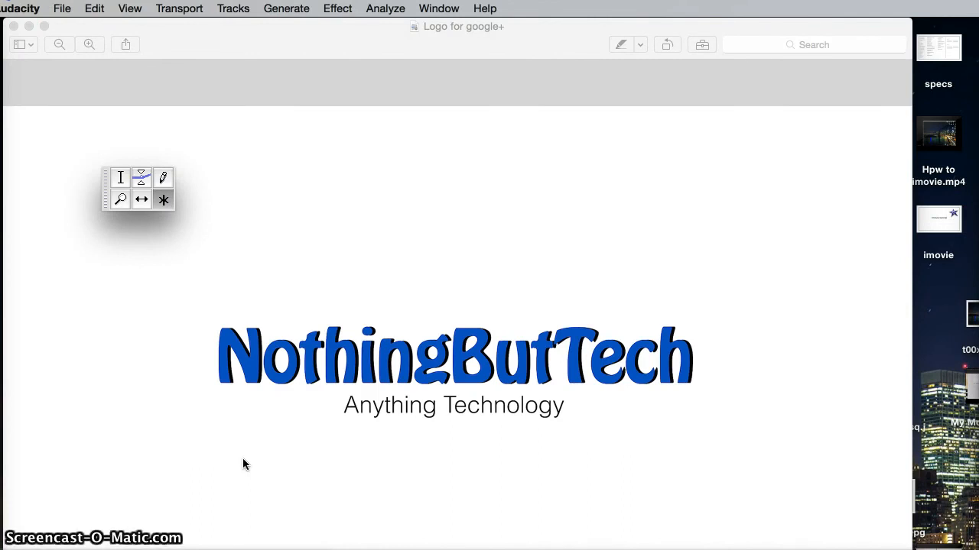
pyautogui.moveTo(340, 426)
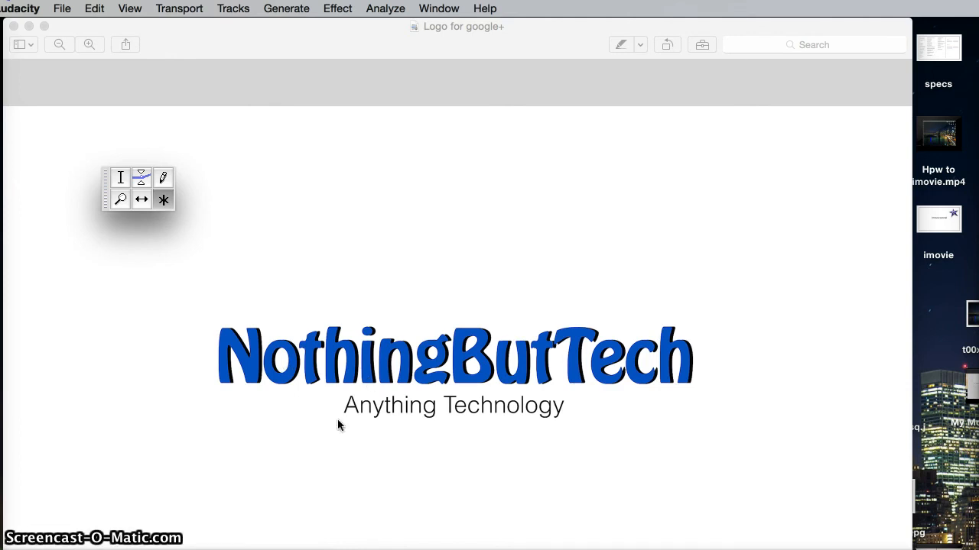
pyautogui.moveTo(176, 533)
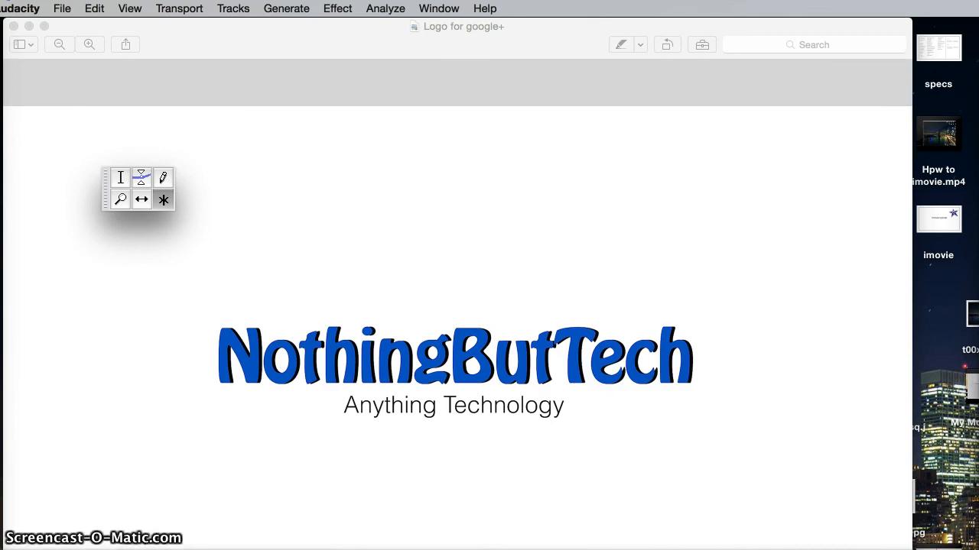
pyautogui.moveTo(180, 442)
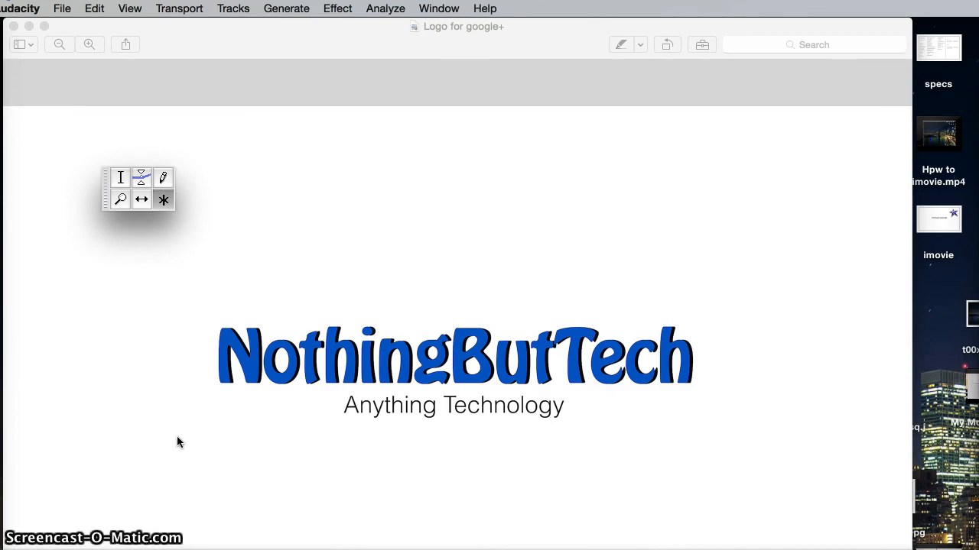